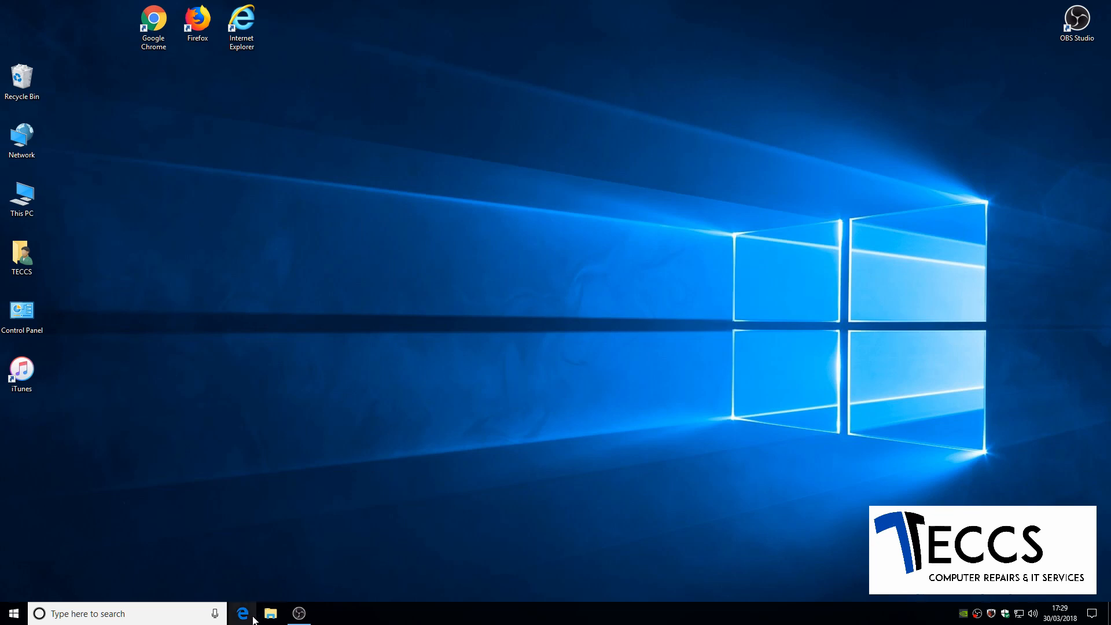
Step: Launch Edge and type 'ublock origin for edge' into the start page search box
left_click(242, 613)
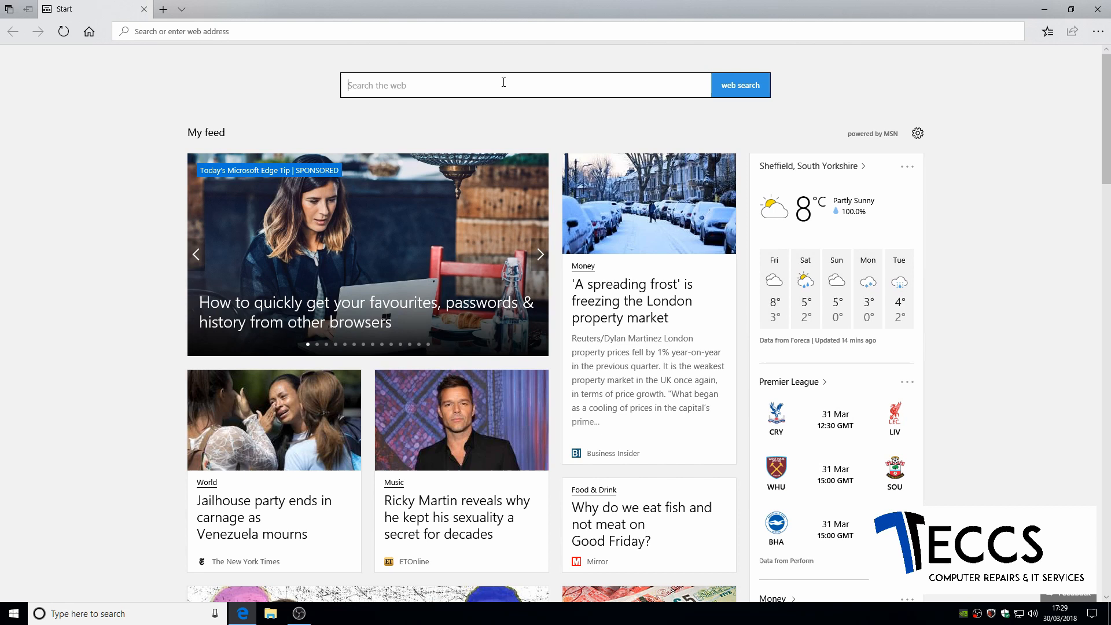
type("u")
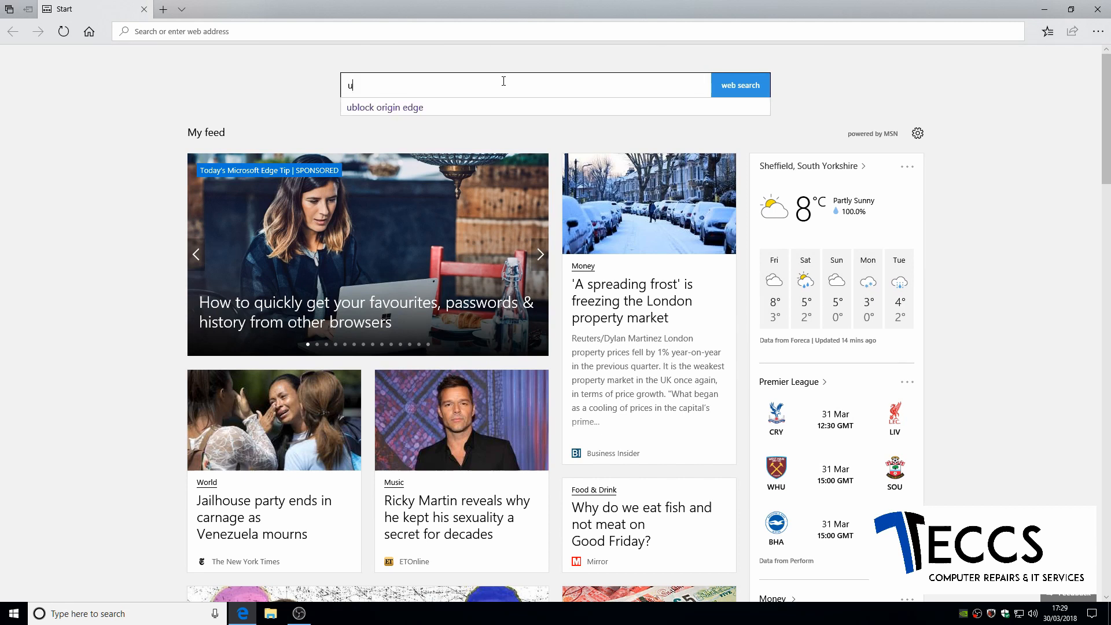
type("block origin for")
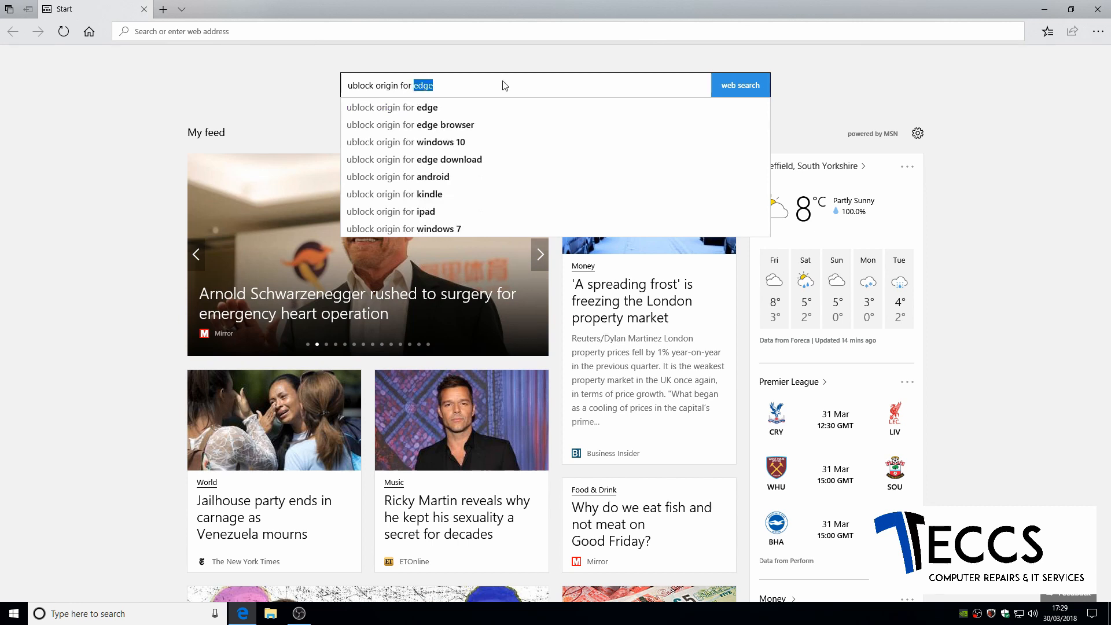
Step: Search Bing for 'ublock origin for edge' and open the Microsoft Store uBlock Origin result
left_click(739, 85)
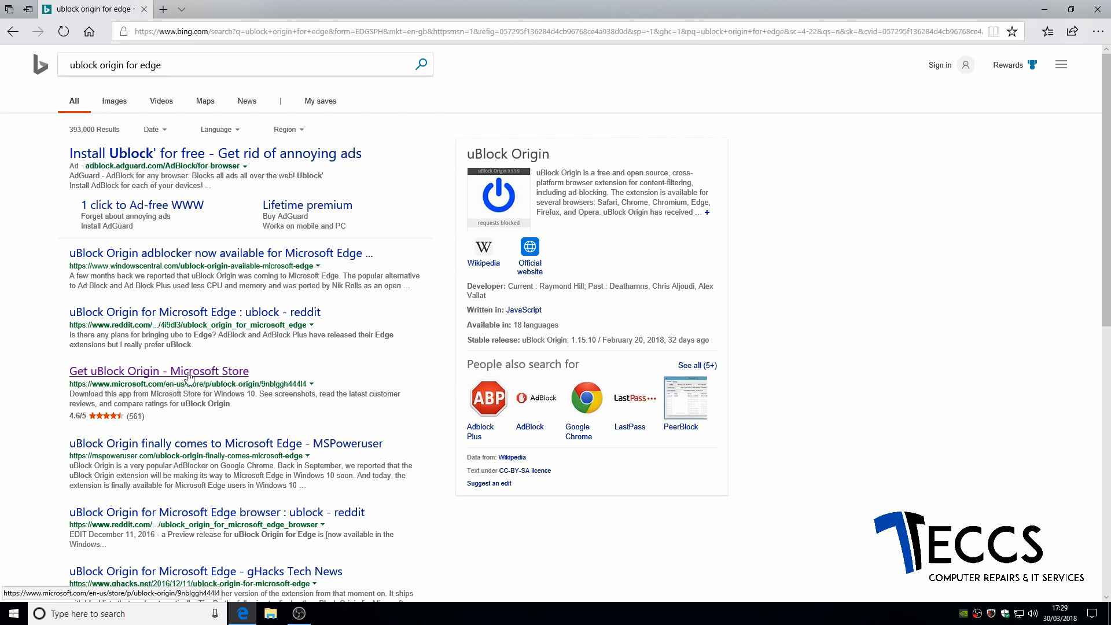
mouse_move(187, 377)
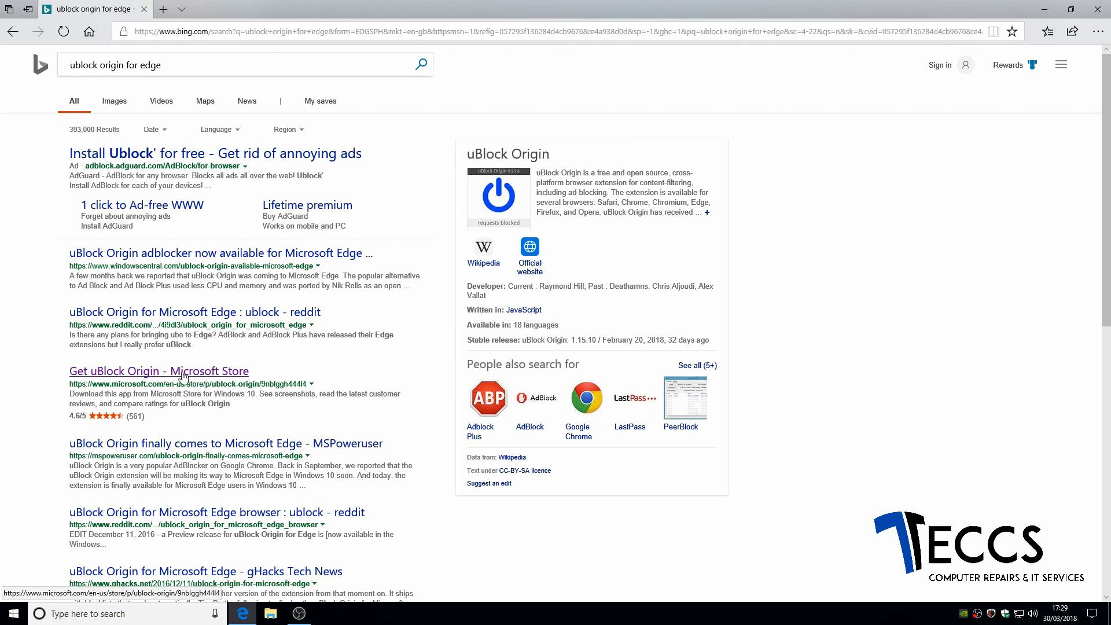
left_click(158, 370)
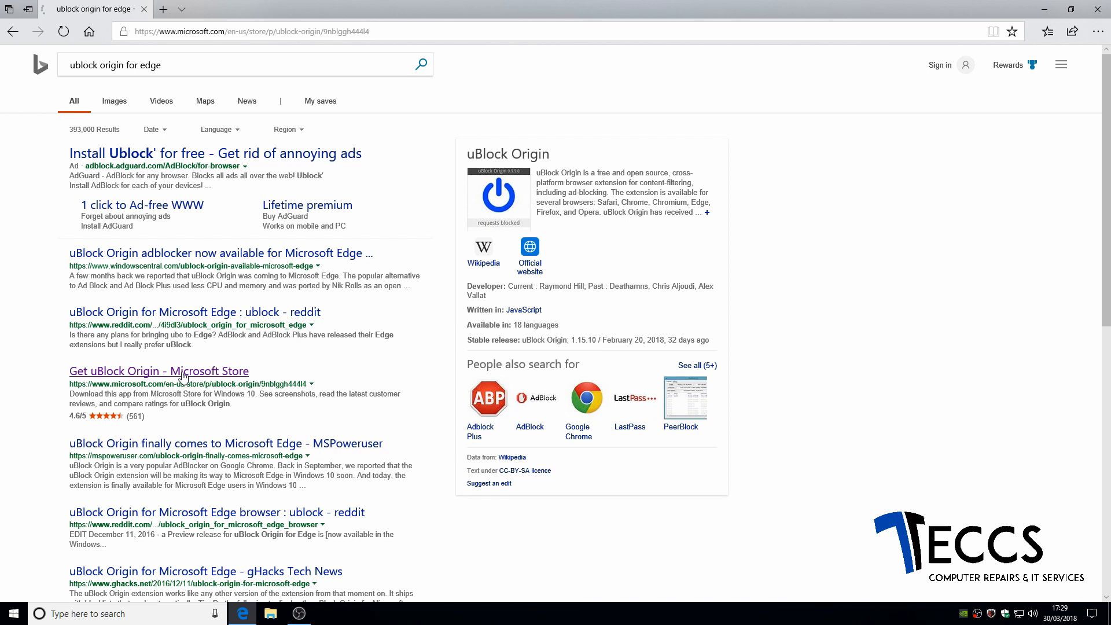
Step: Get the uBlock Origin extension from the Store, declining the Microsoft account sign-in
left_click(158, 371)
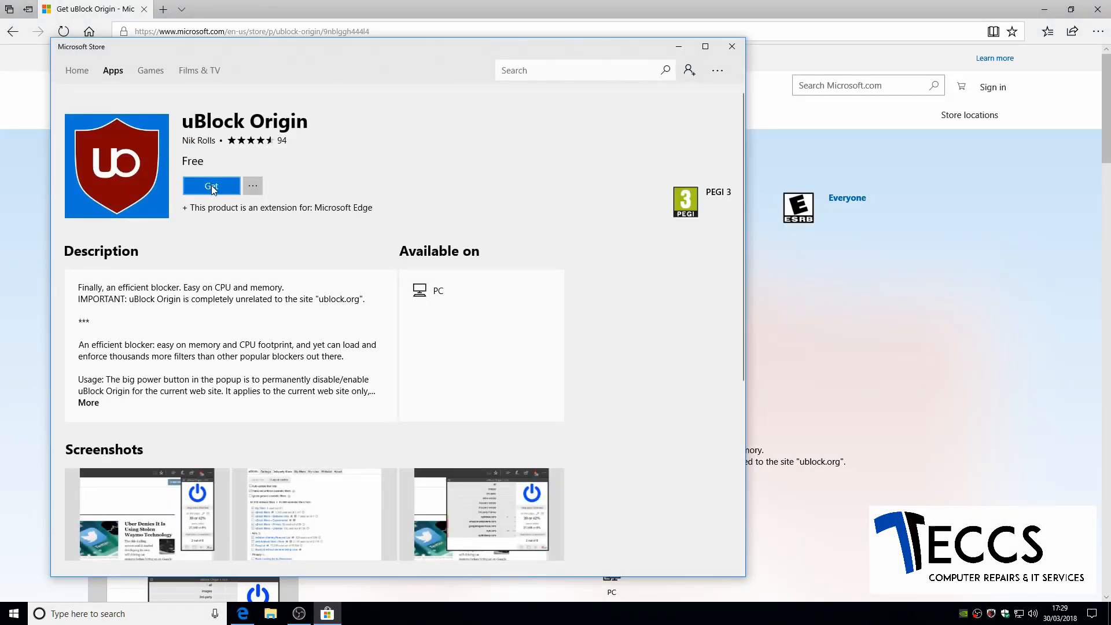
left_click(210, 185)
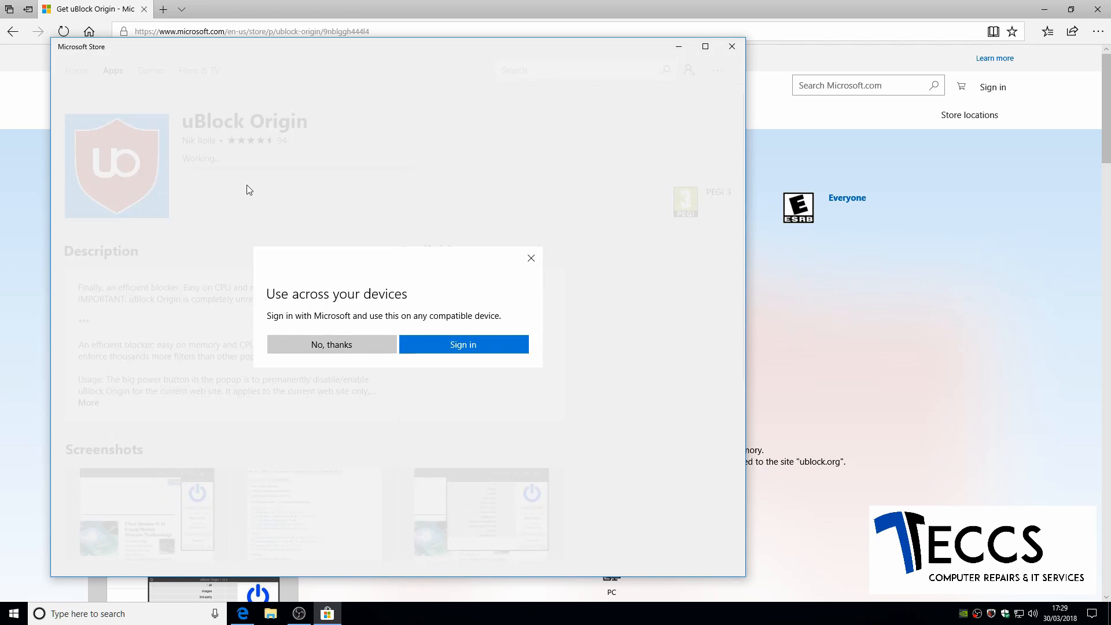
mouse_move(329, 298)
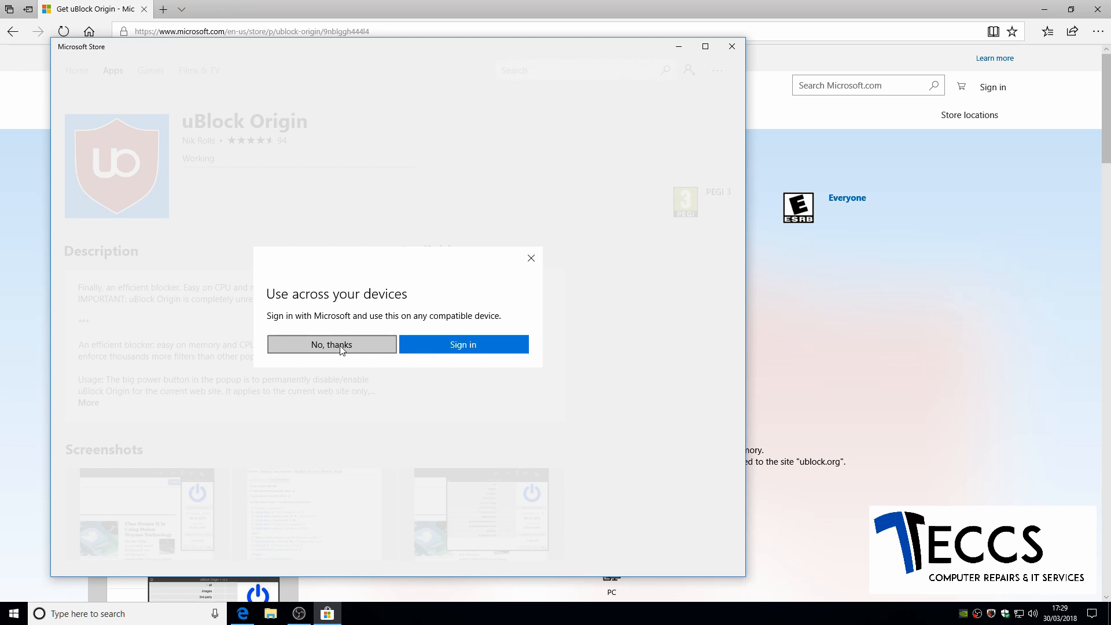
left_click(331, 344)
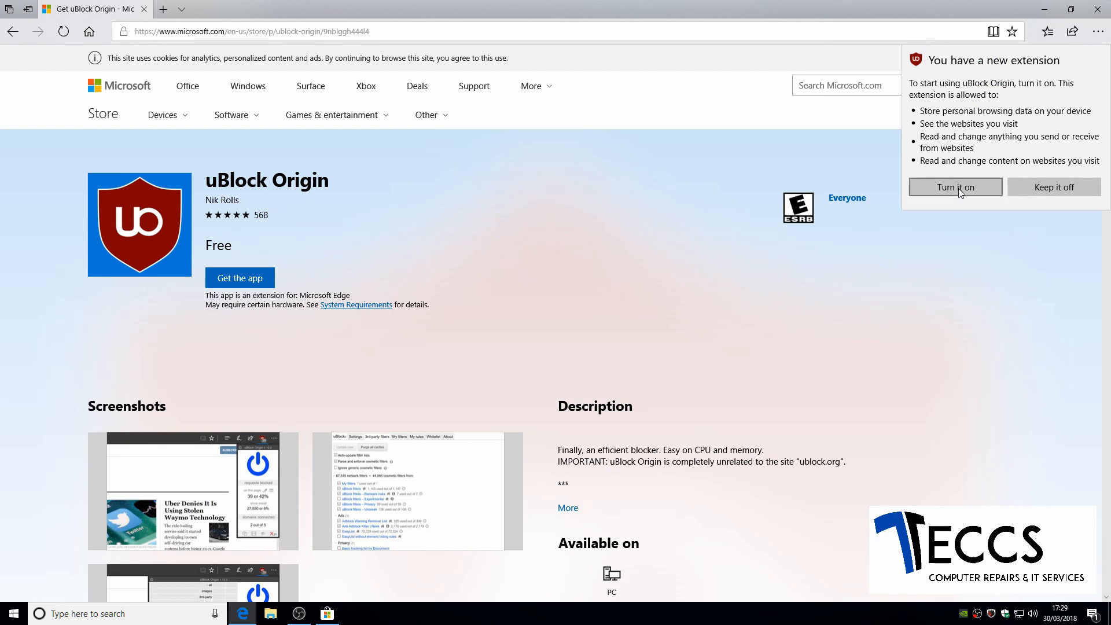
Step: Accept 'Turn it on' in the new-extension notification for uBlock Origin
left_click(954, 187)
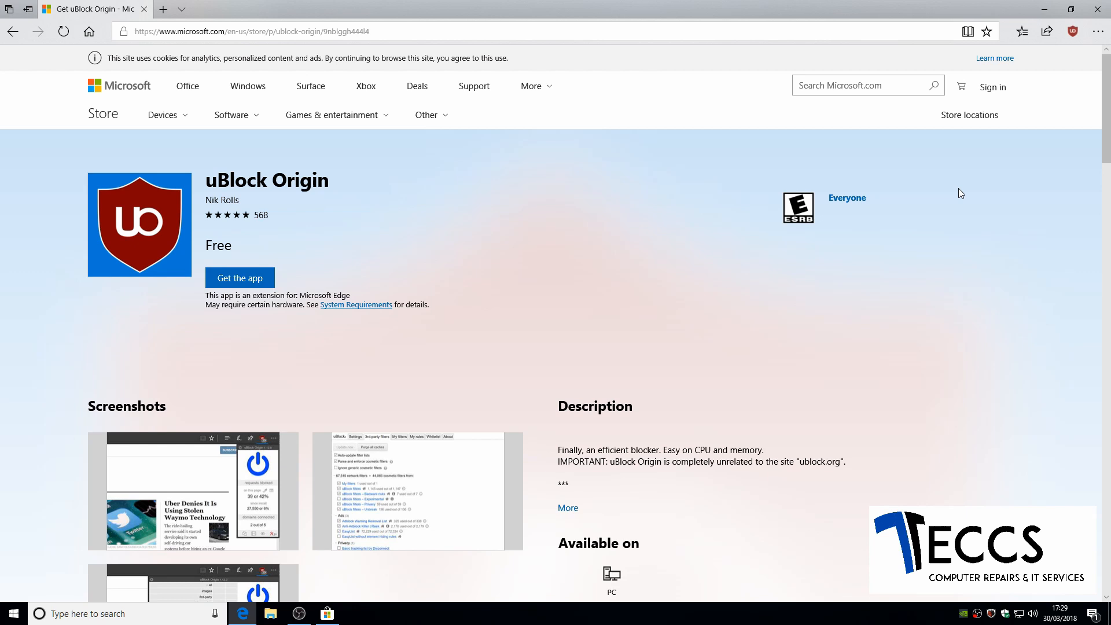
mouse_move(996, 169)
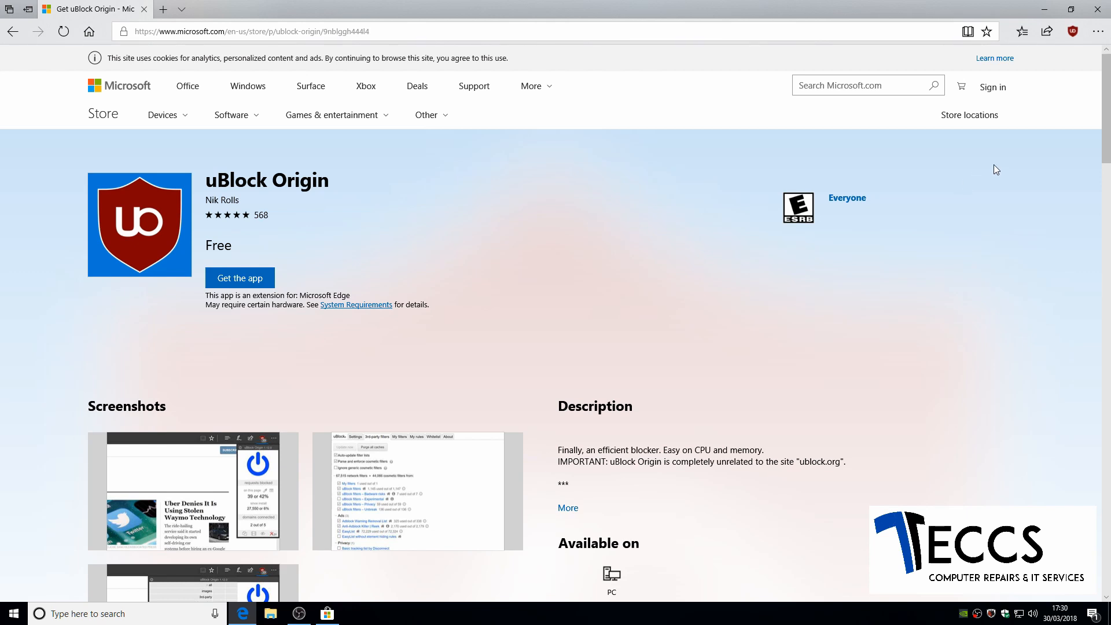
mouse_move(1072, 31)
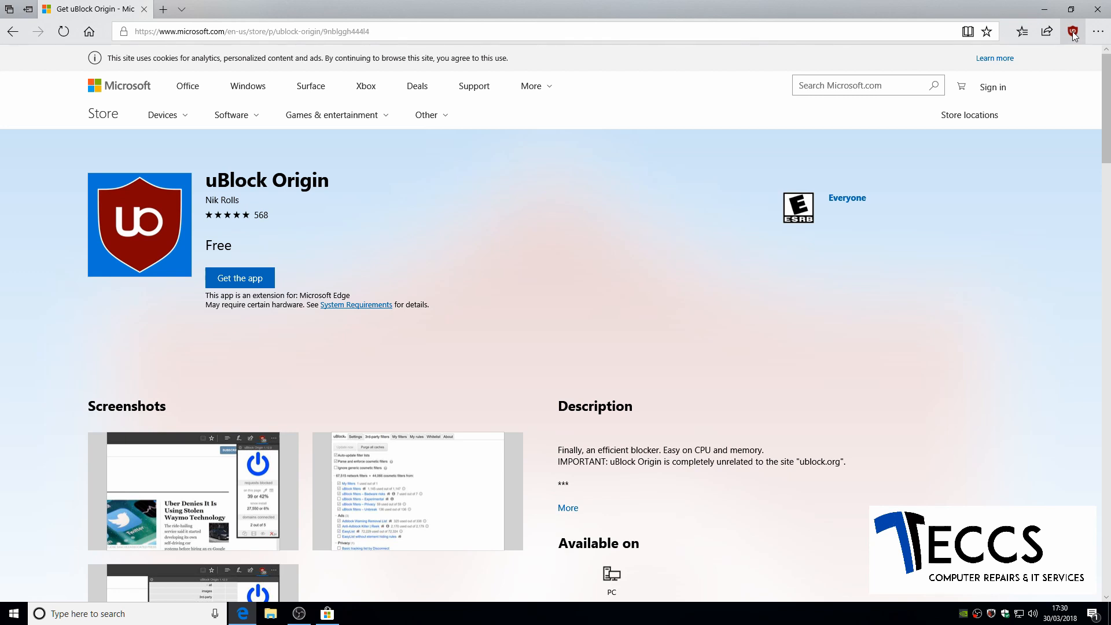
Step: View uBlock Origin's popup showing zero requests blocked, then close Edge
left_click(1072, 31)
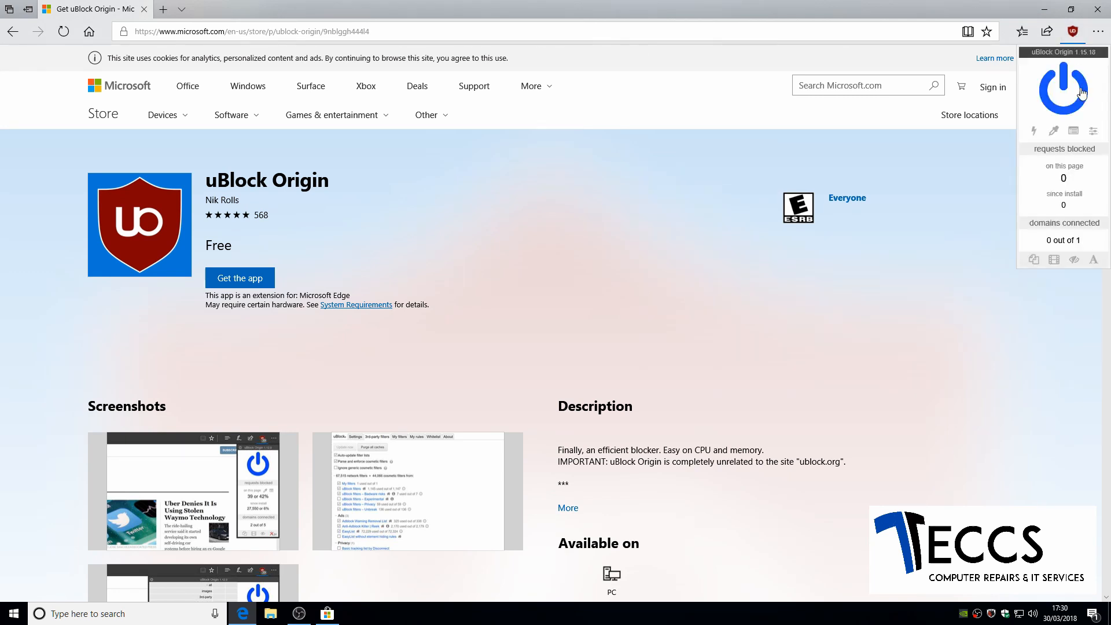
mouse_move(1063, 88)
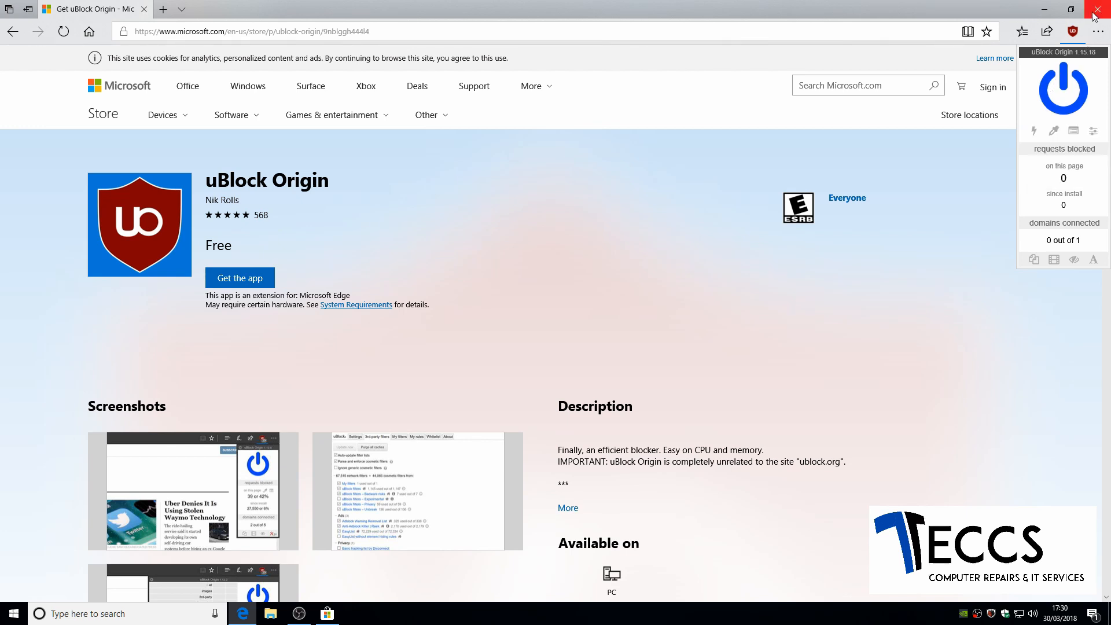
left_click(1100, 12)
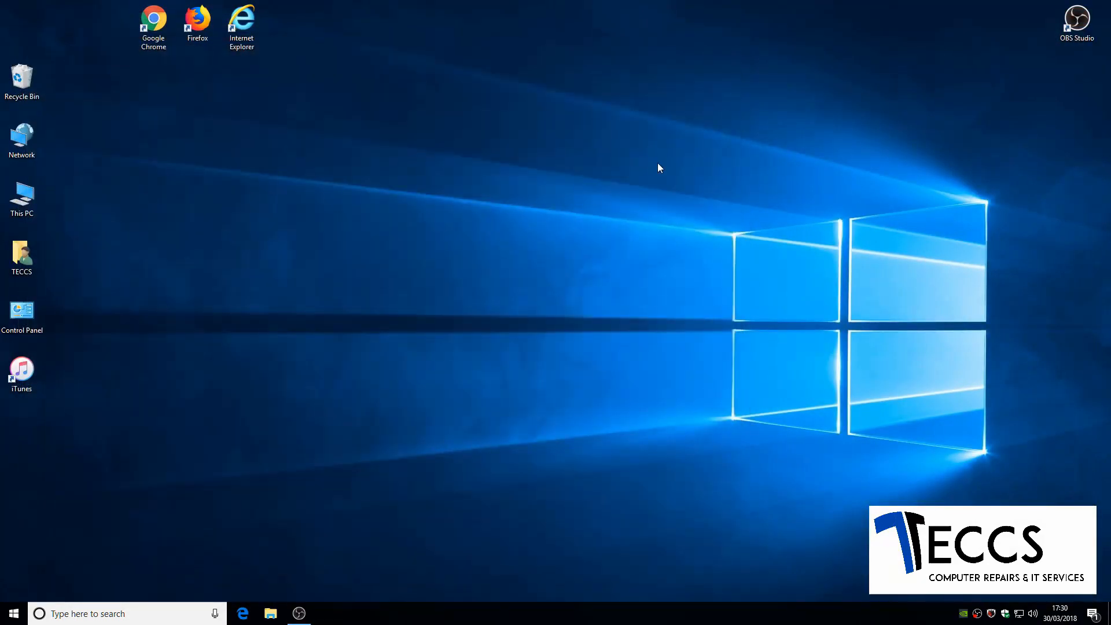
mouse_move(547, 281)
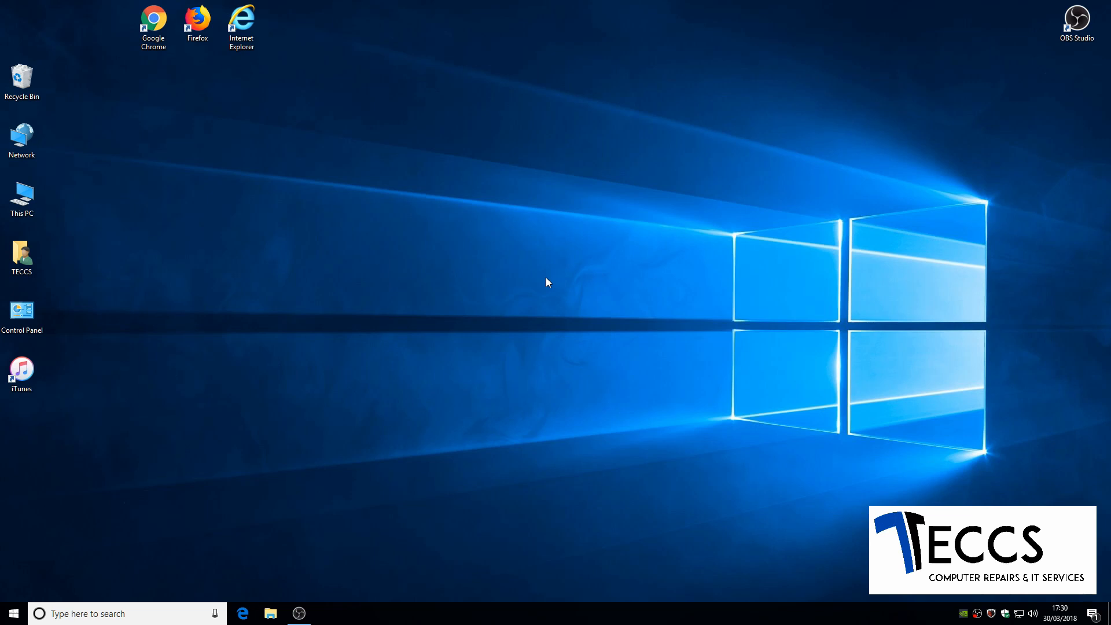
mouse_move(541, 288)
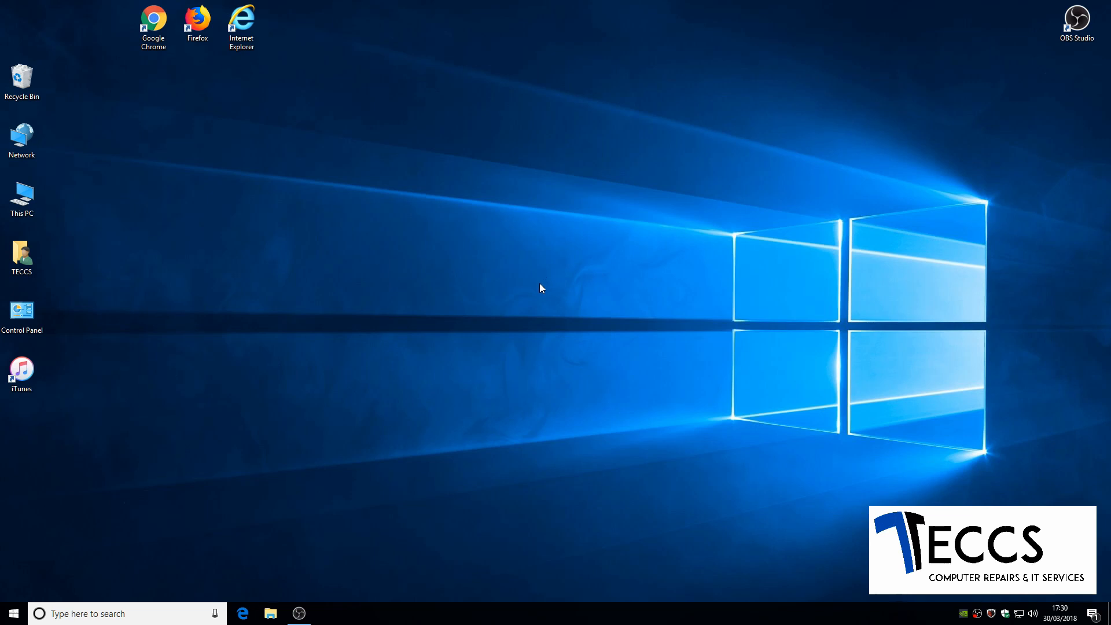